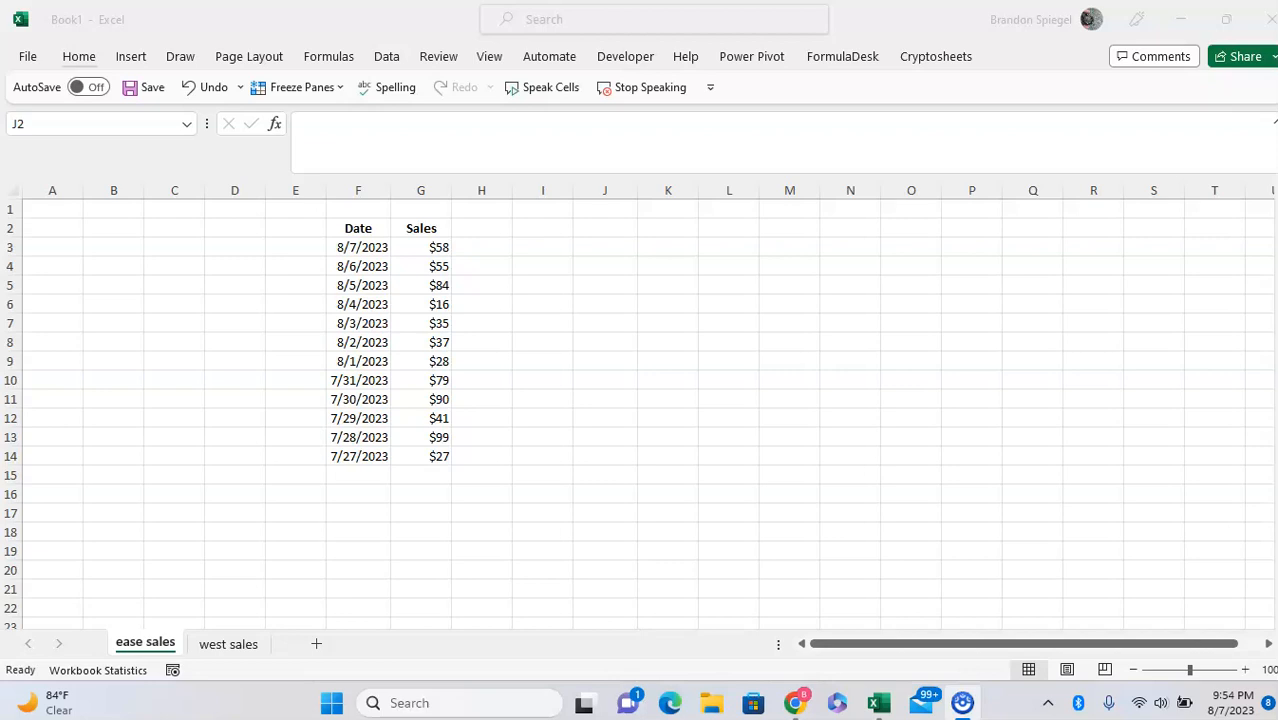
Enter =EXPAND(F2:G14,14,3) in J3 to spill a 14-row, 3-column copy of the table
left_click(604, 228)
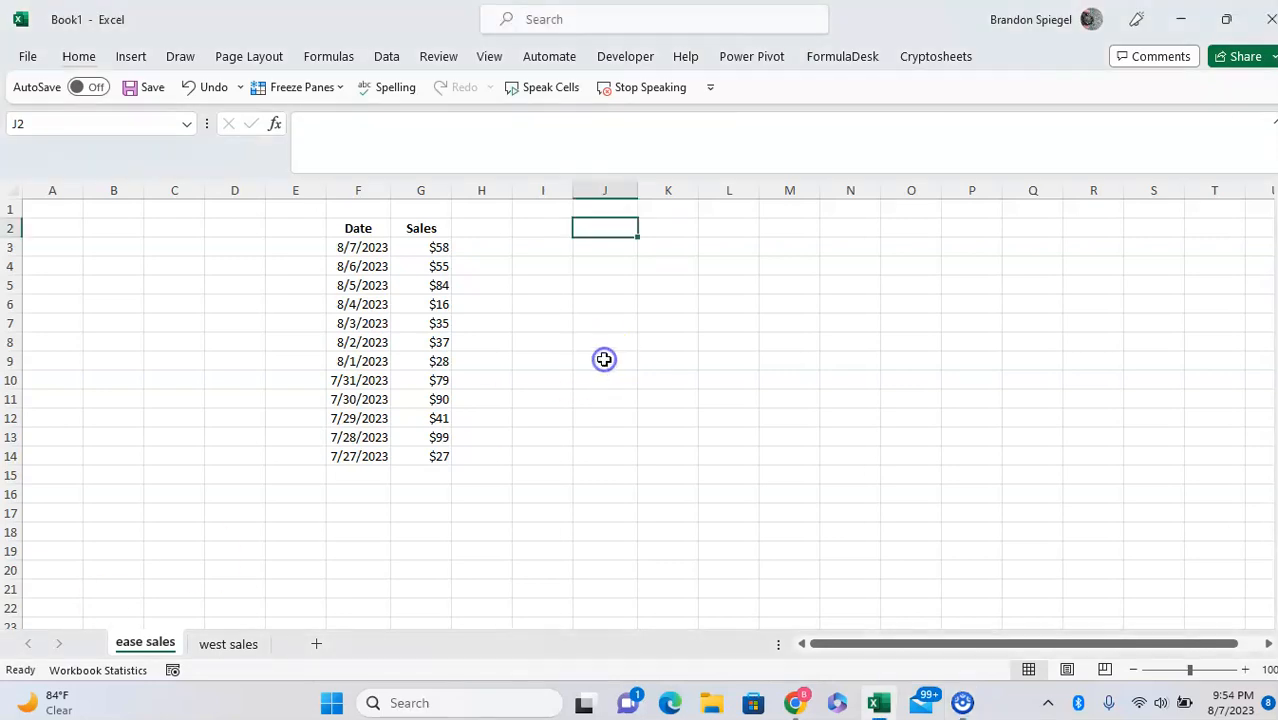
left_click(358, 247)
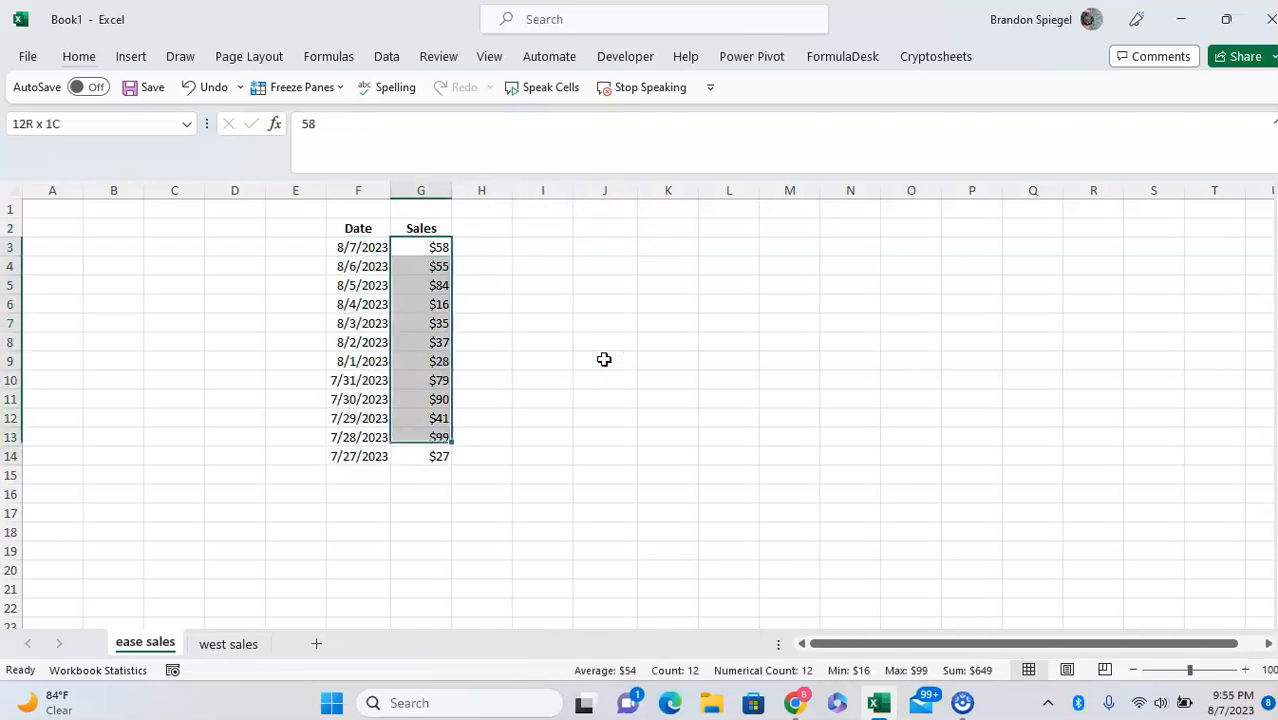
left_click(604, 247)
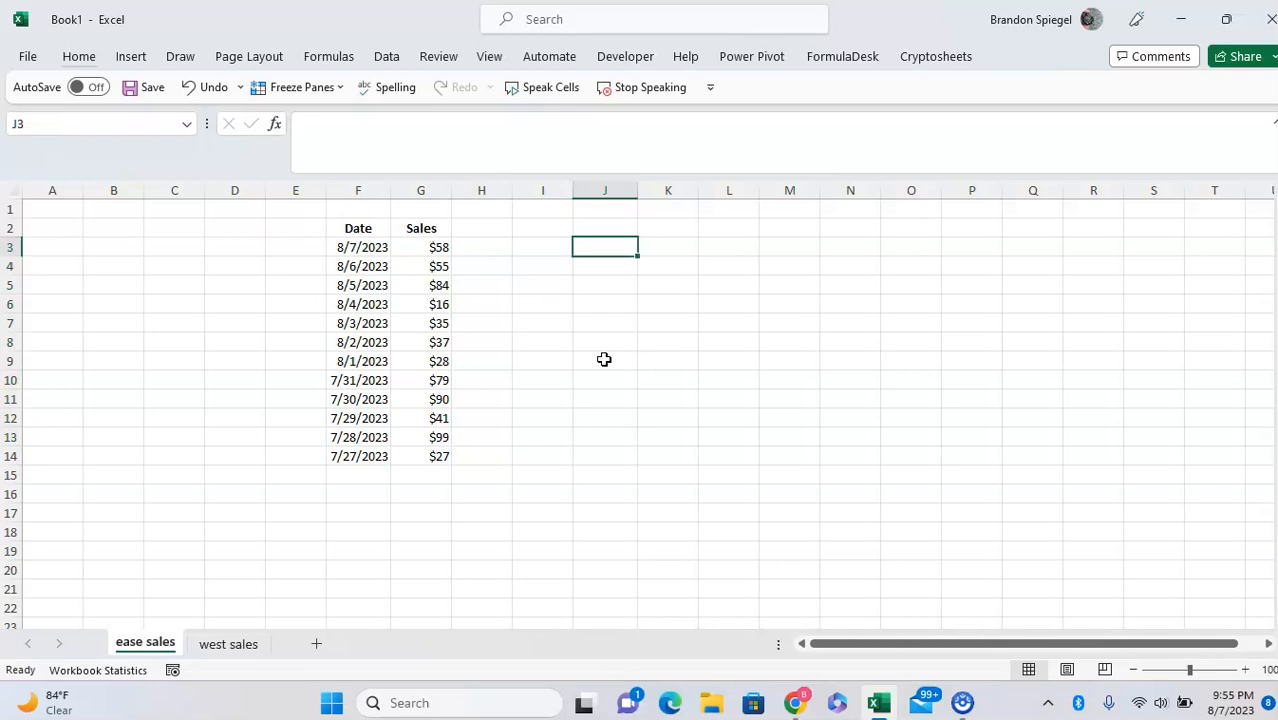
type("=expand")
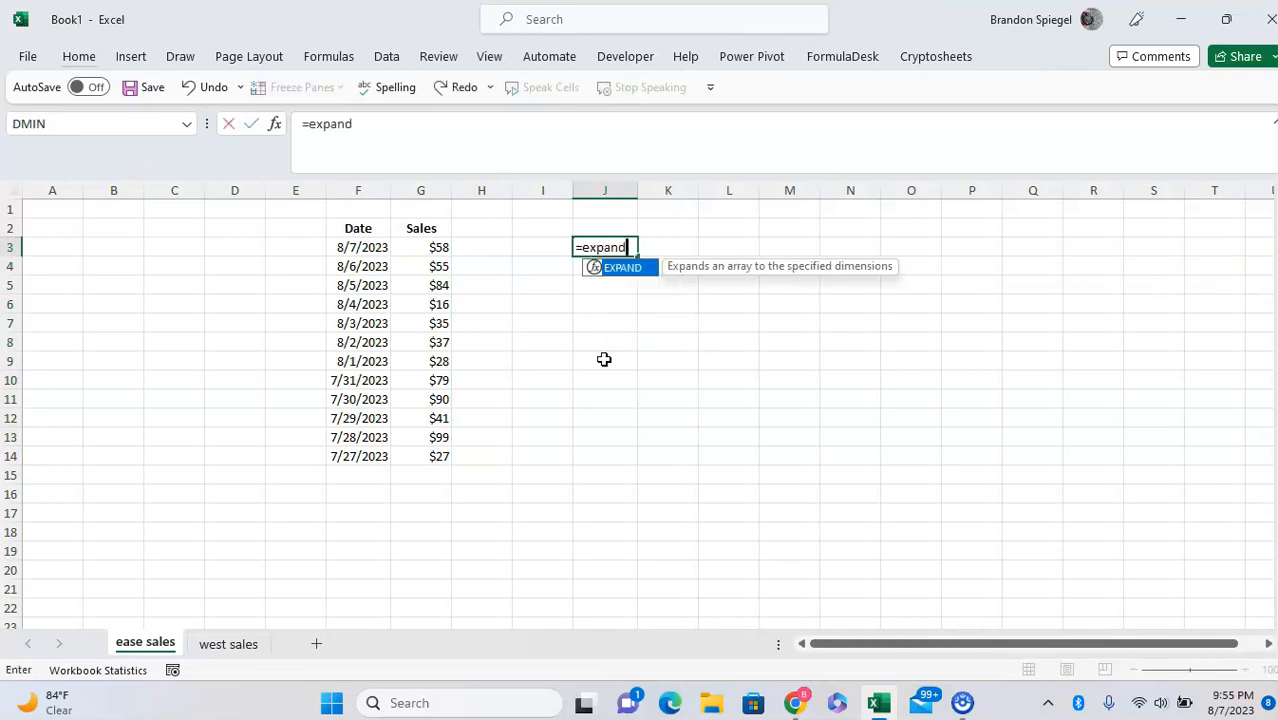
type("(")
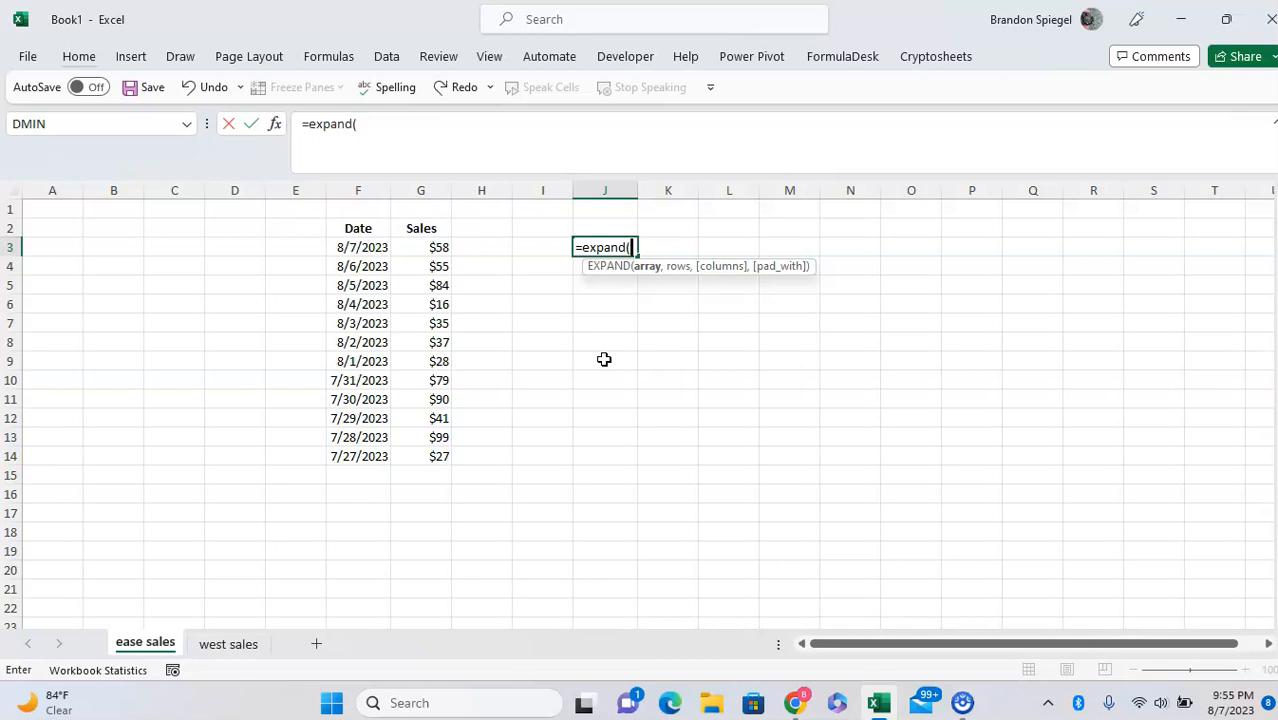
left_click(420, 228)
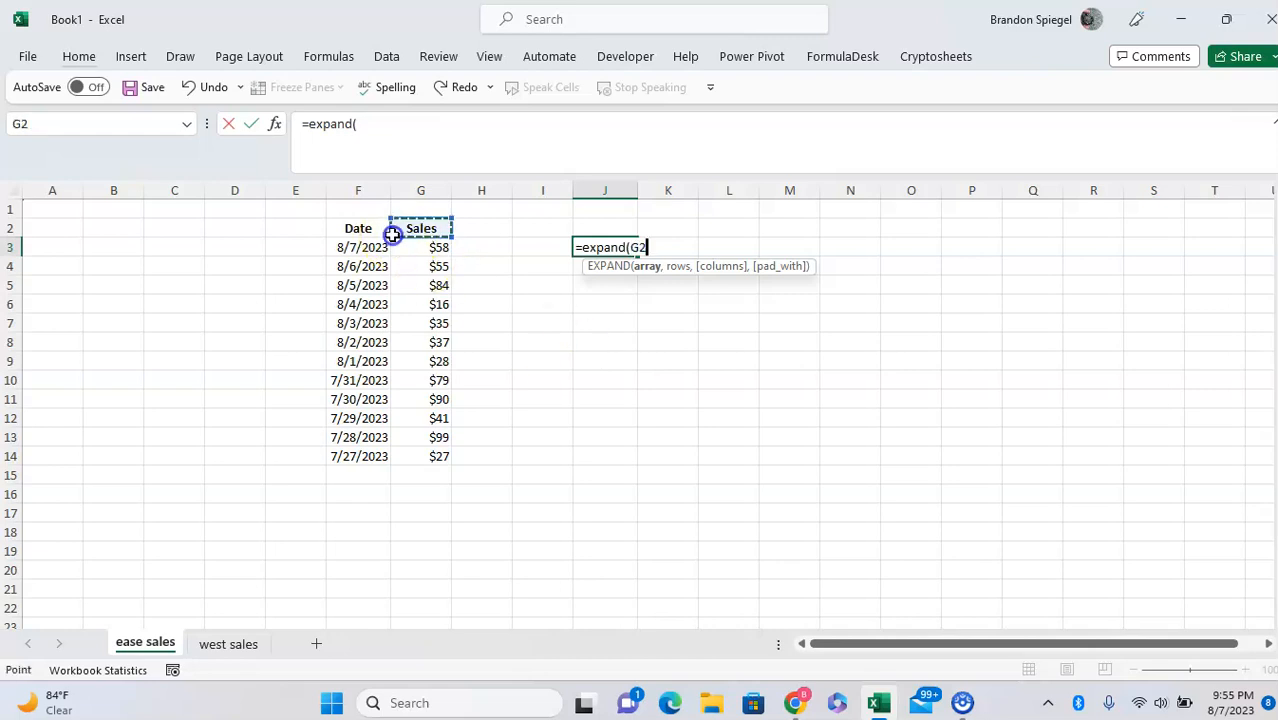
left_click_drag(358, 228, 420, 456)
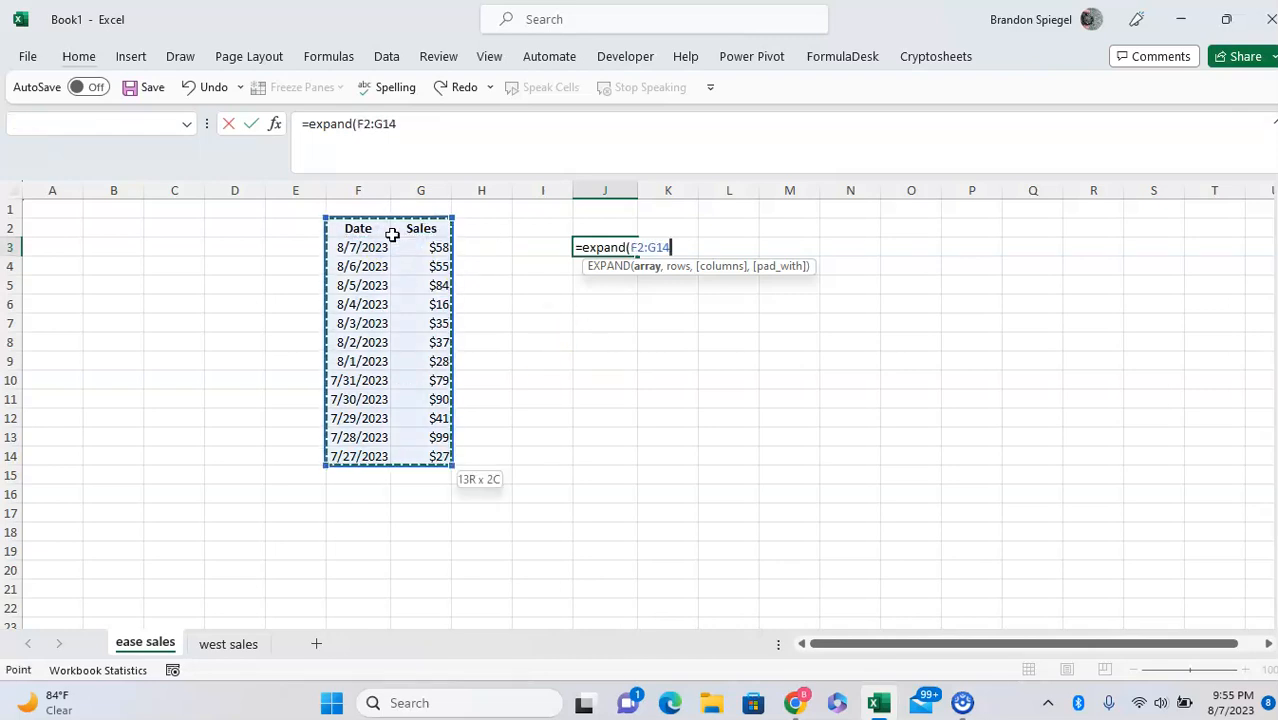
type(",")
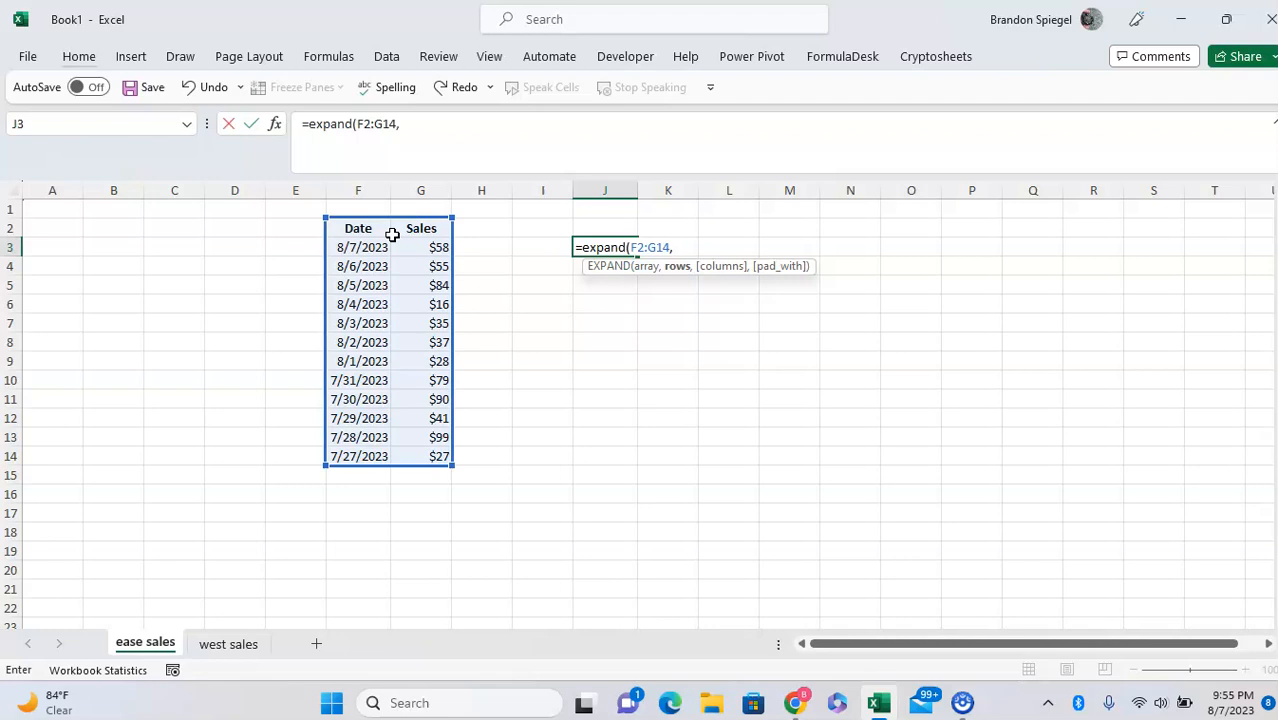
type("14,")
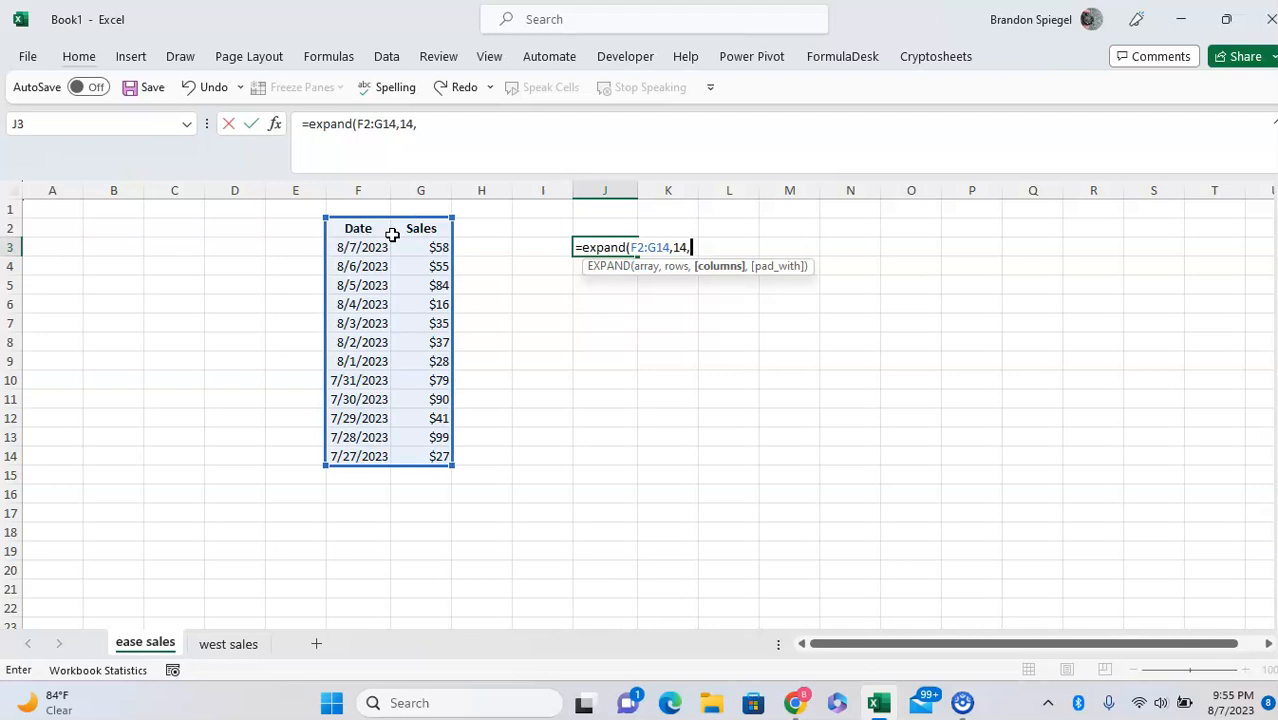
type("3)")
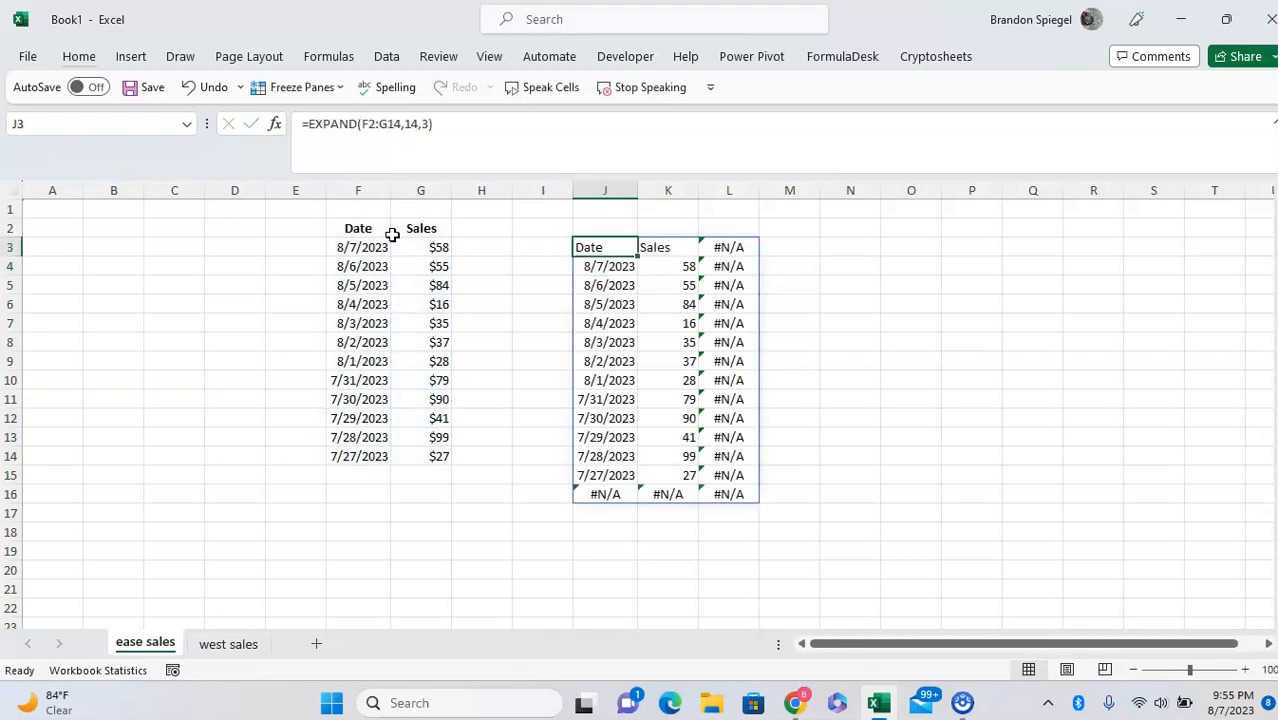
Move the EXPAND formula up to J2 and pad extra cells with blanks instead of #N/A
left_click(668, 494)
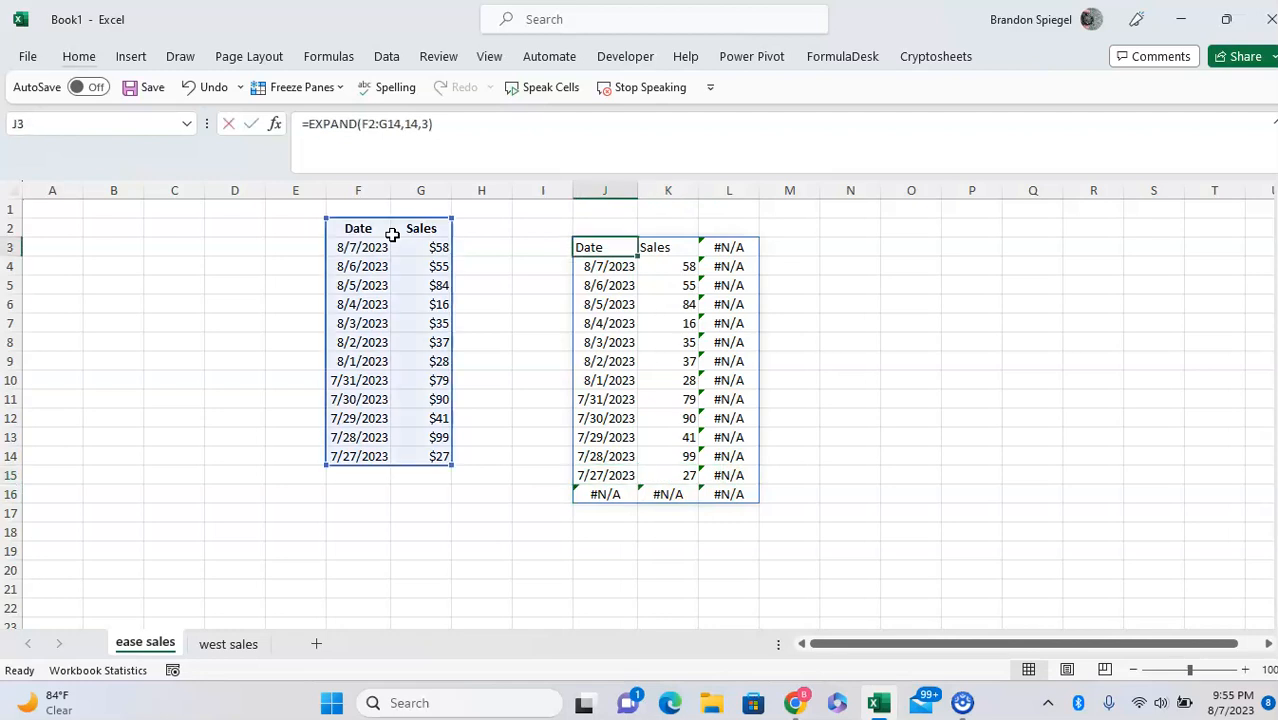
double_click(605, 247)
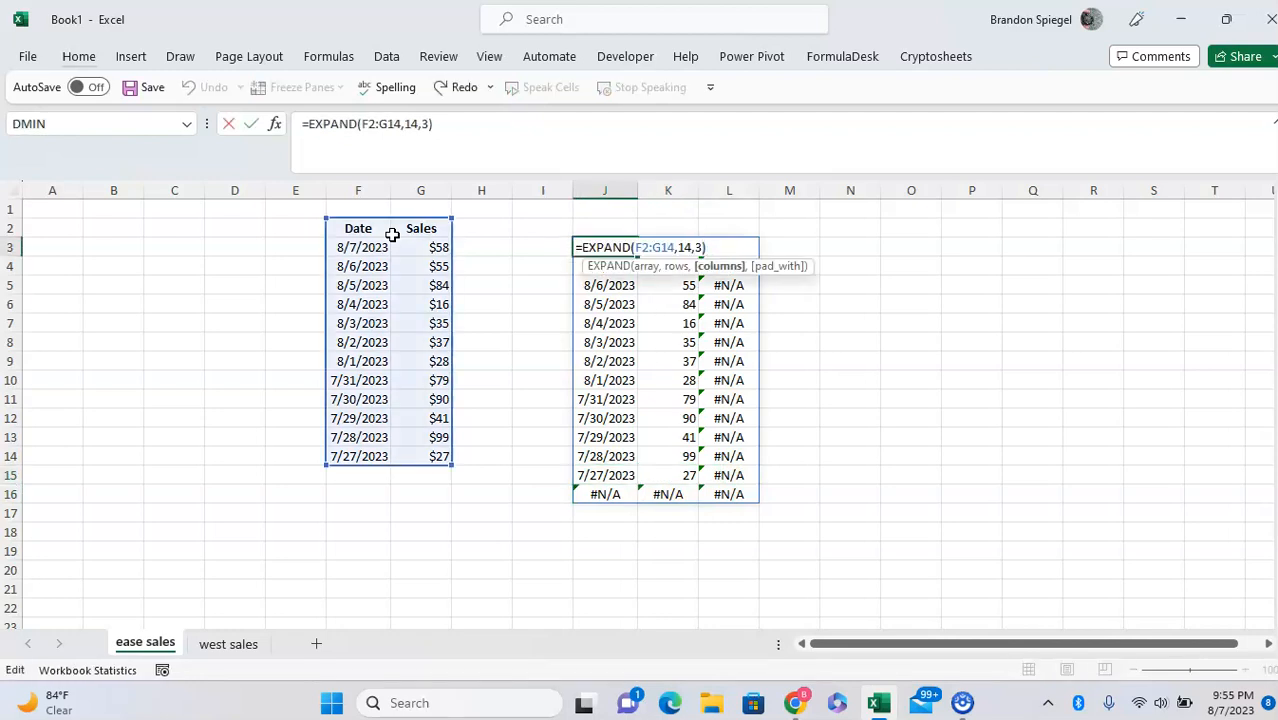
key("Enter")
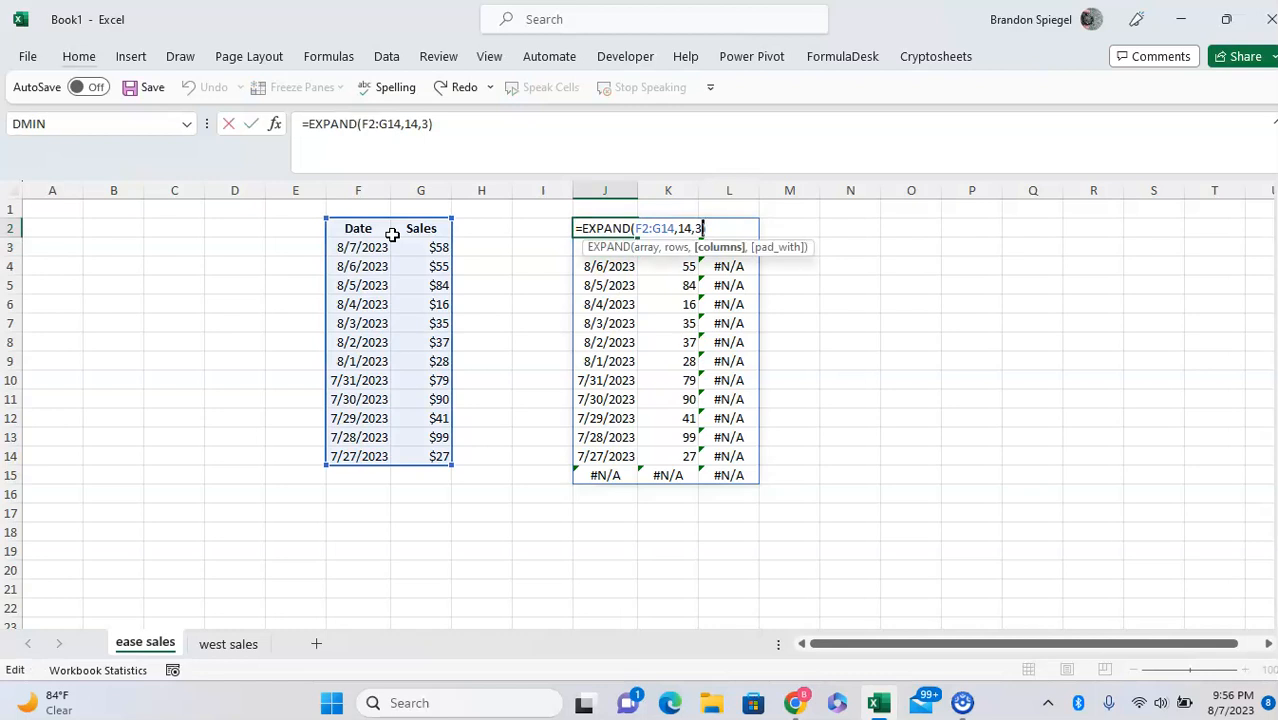
type(",\"")
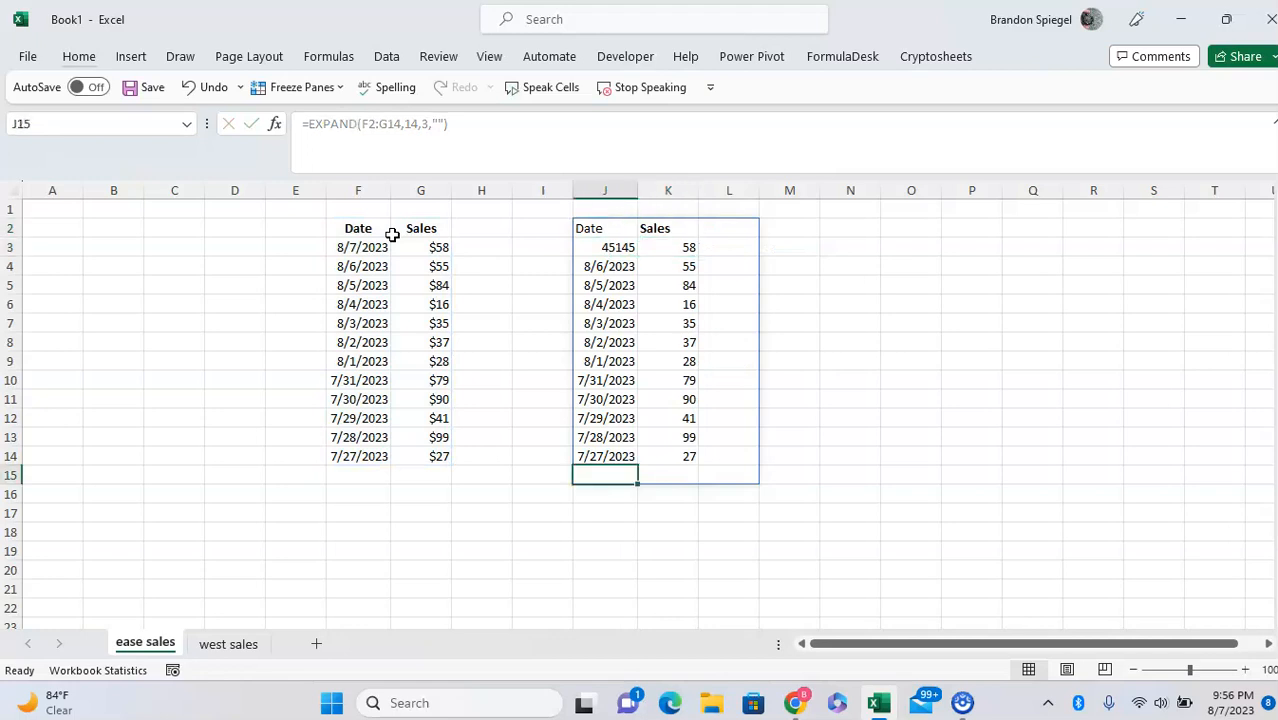
left_click(668, 456)
type("3")
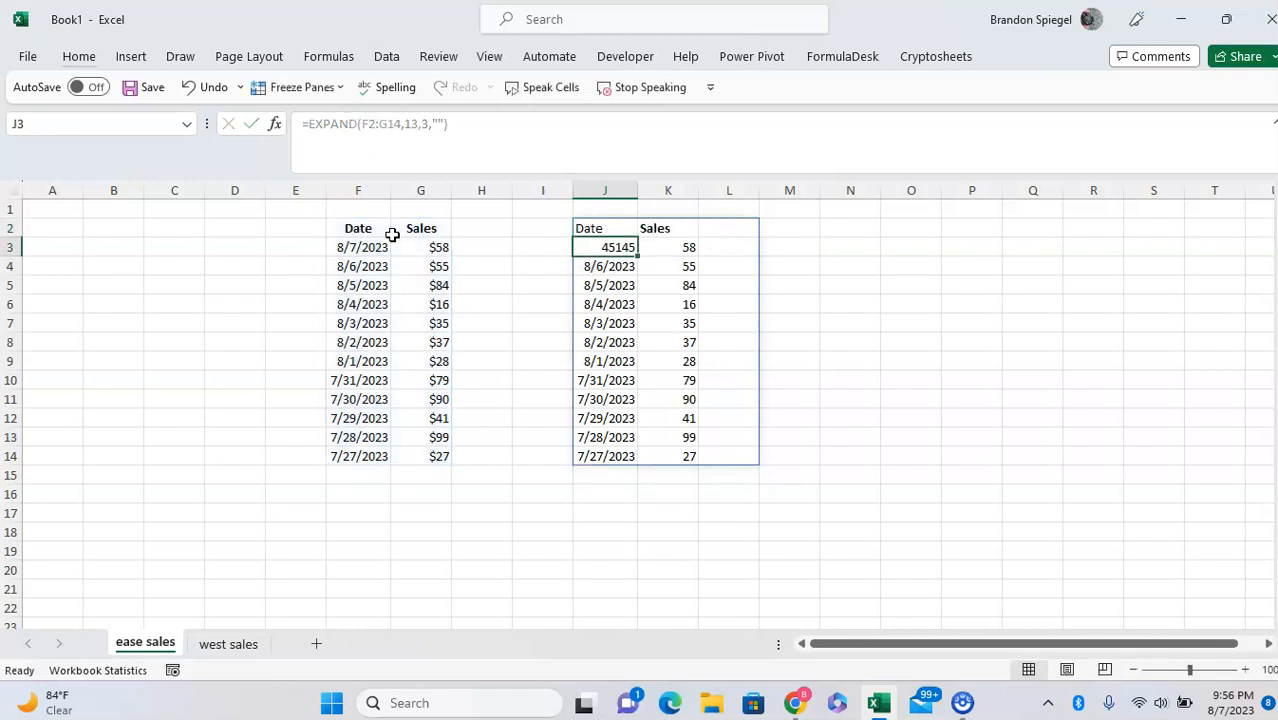
Select J2 and K3 to confirm the 13-row spilled table
left_click(604, 228)
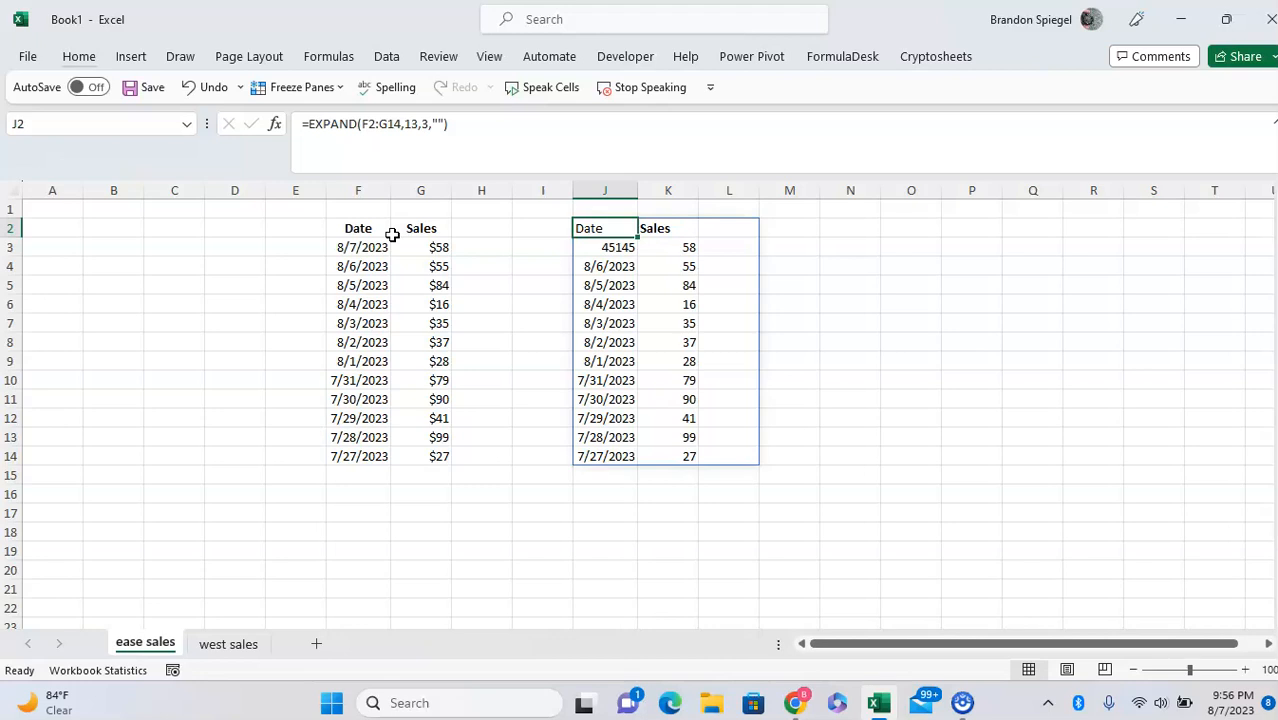
left_click(668, 247)
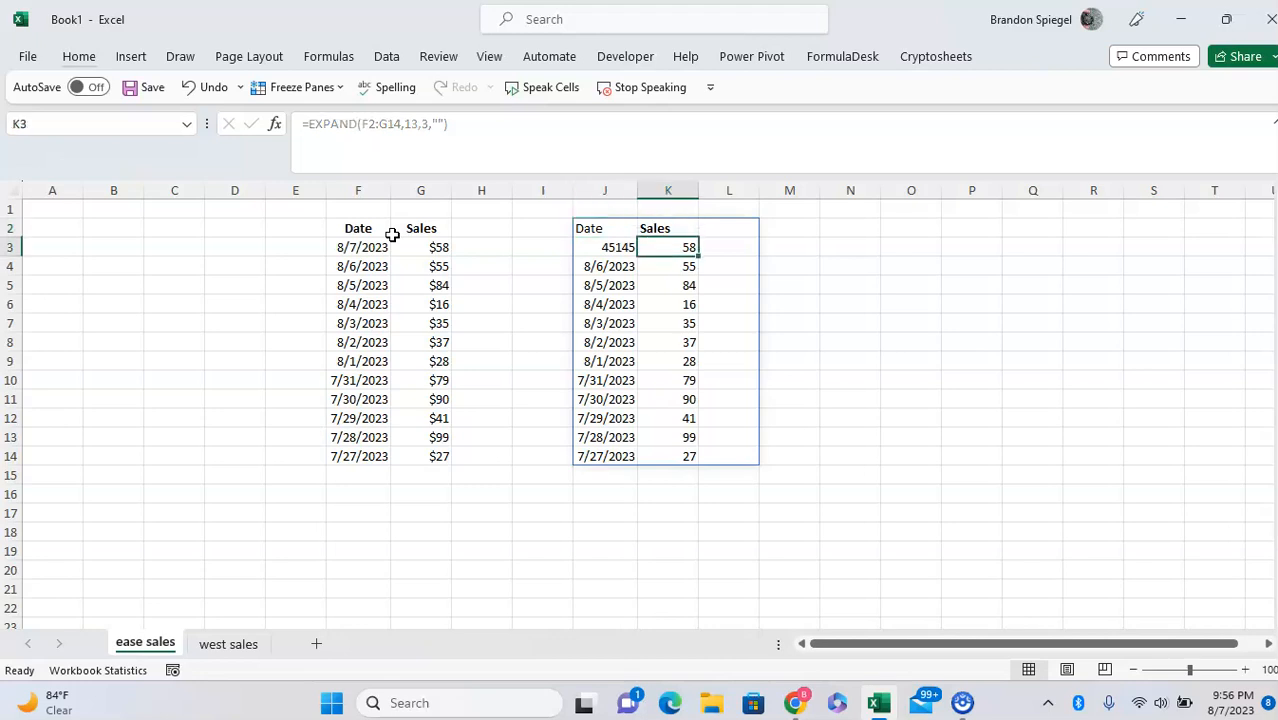
left_click(729, 323)
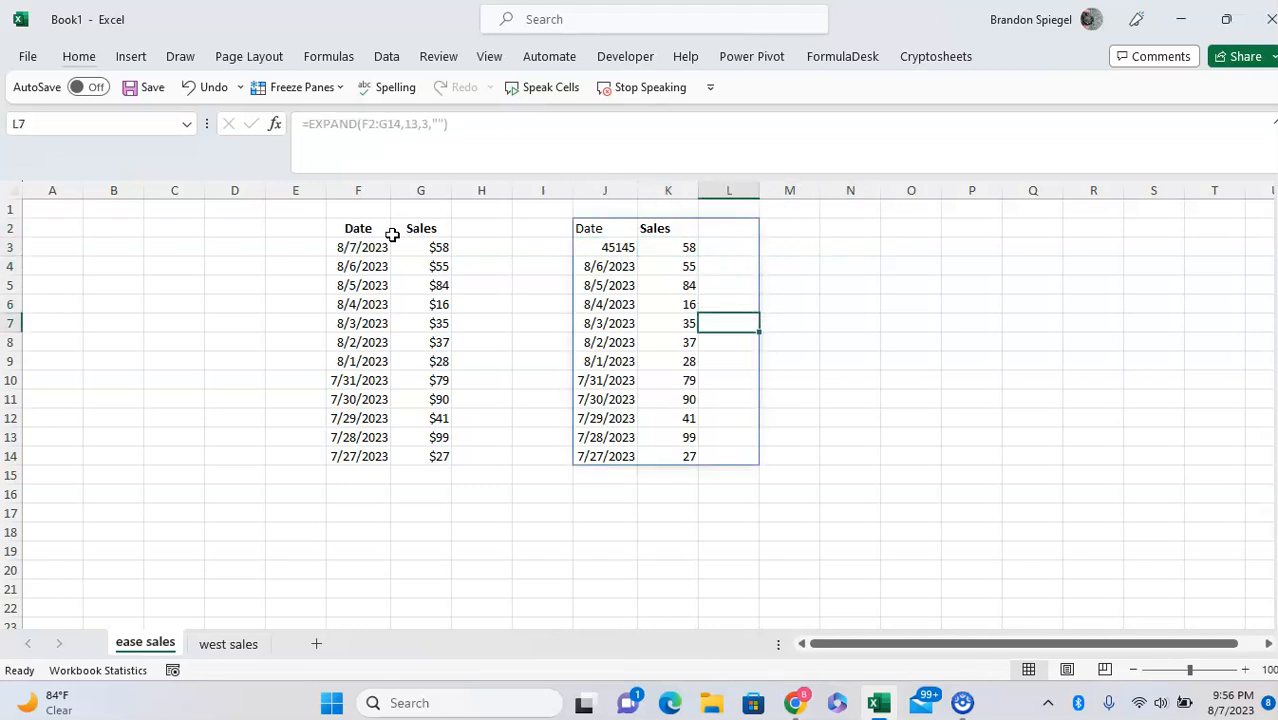
type("1")
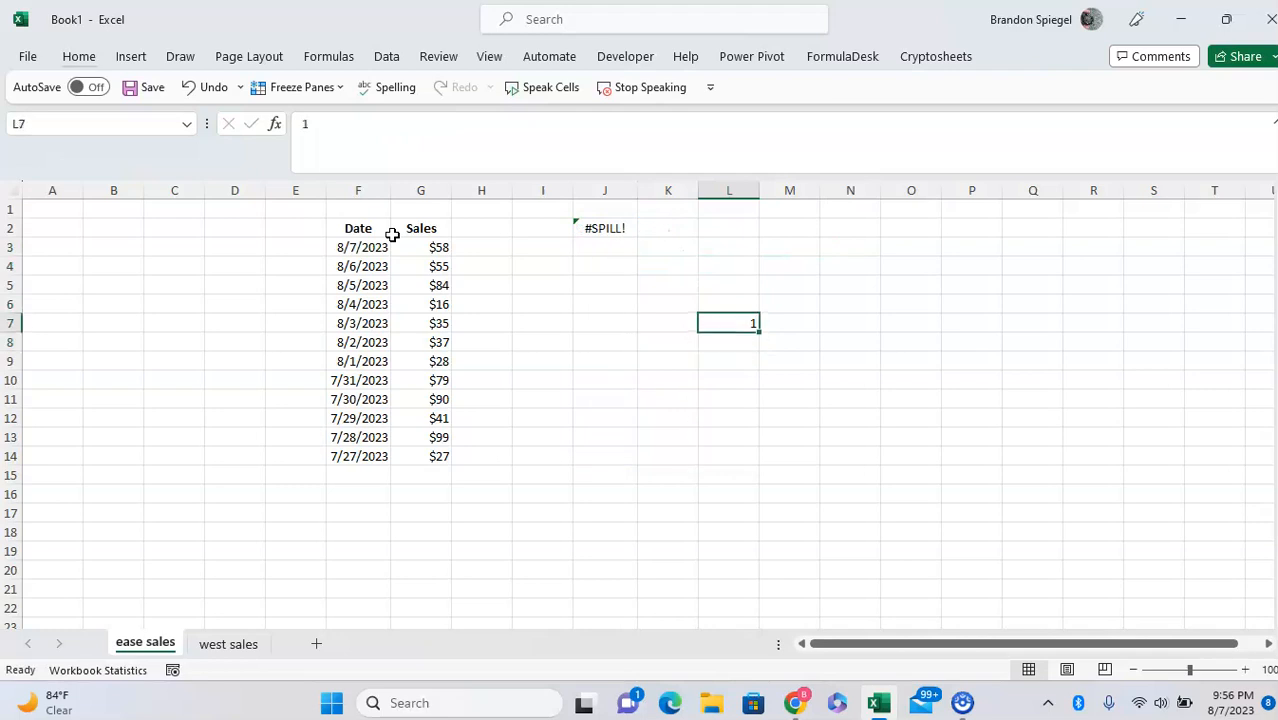
left_click(604, 228)
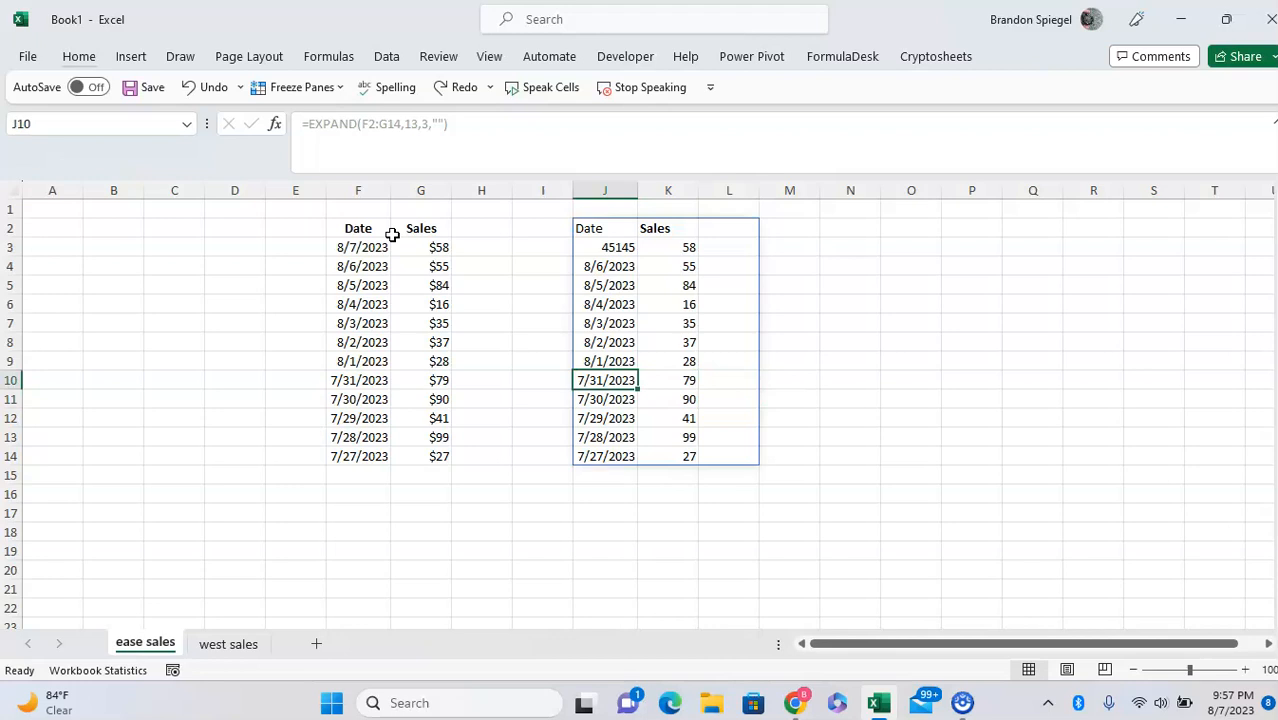
Set the J2 formula to =EXPAND(F2:G14,13,3,"good data") and check the spilled values
left_click(605, 228)
type("good data")
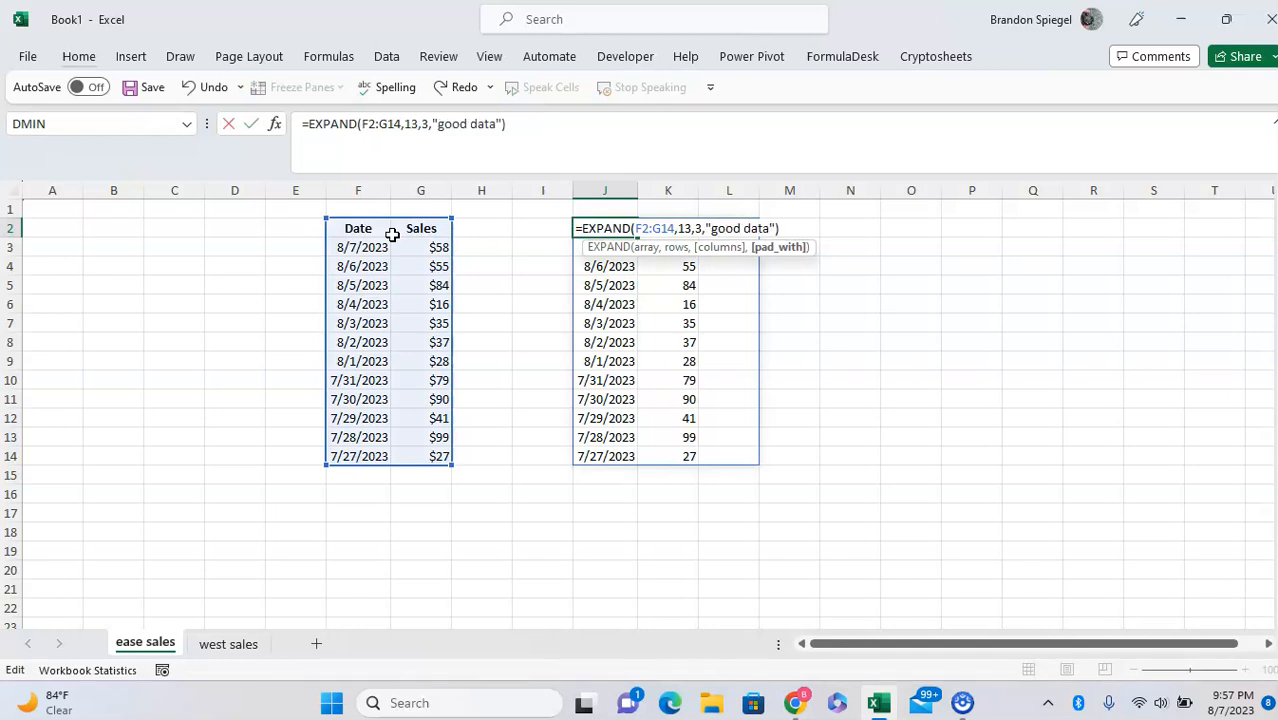
key("Enter")
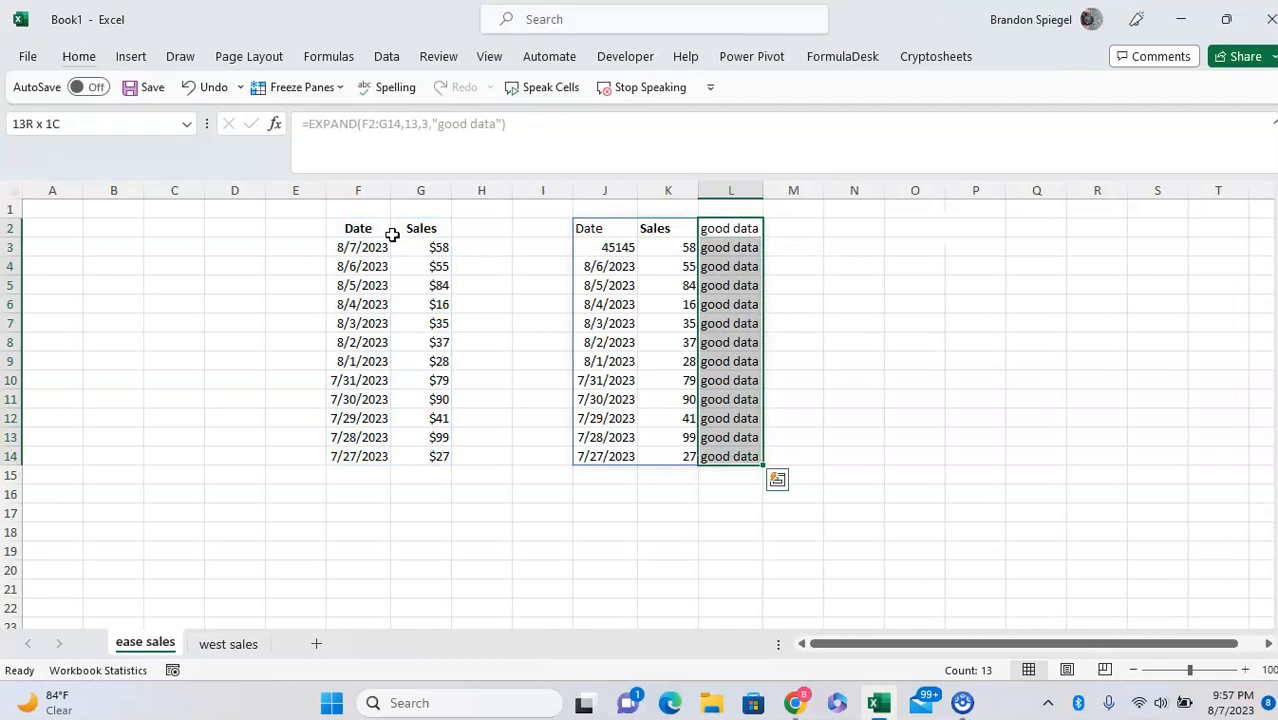
left_click(604, 228)
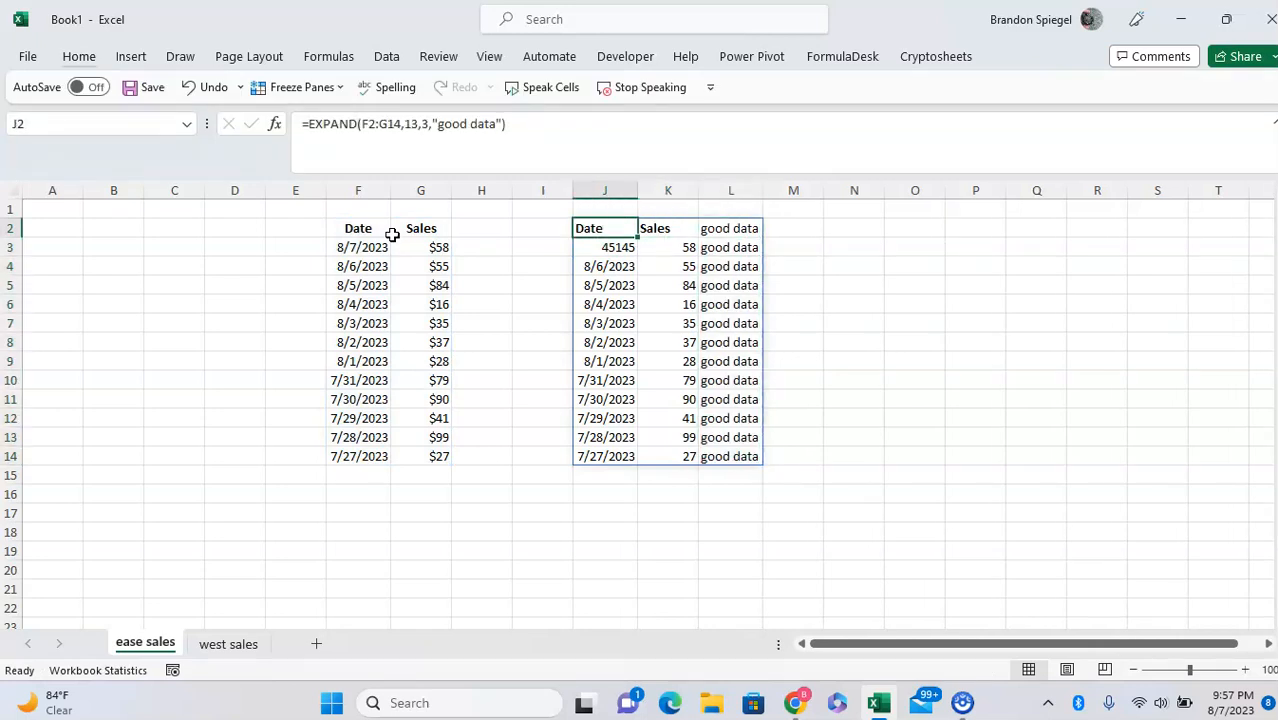
left_click(668, 247)
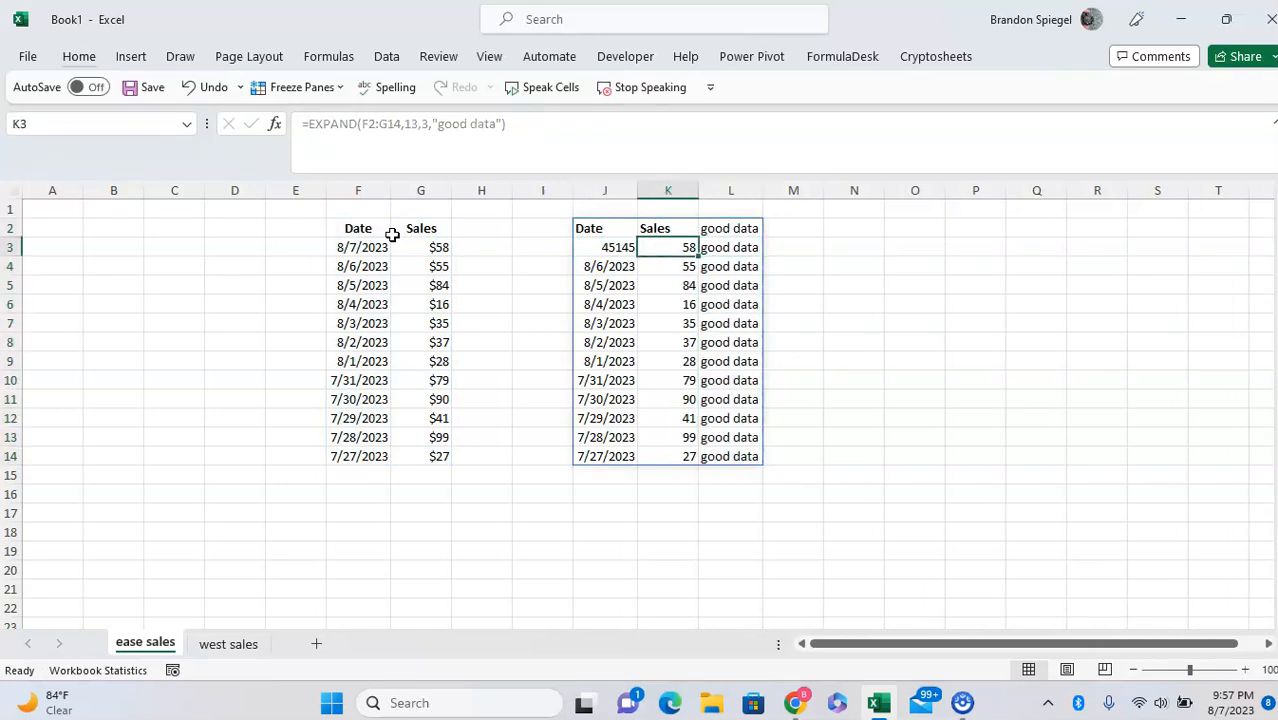
left_click(604, 228)
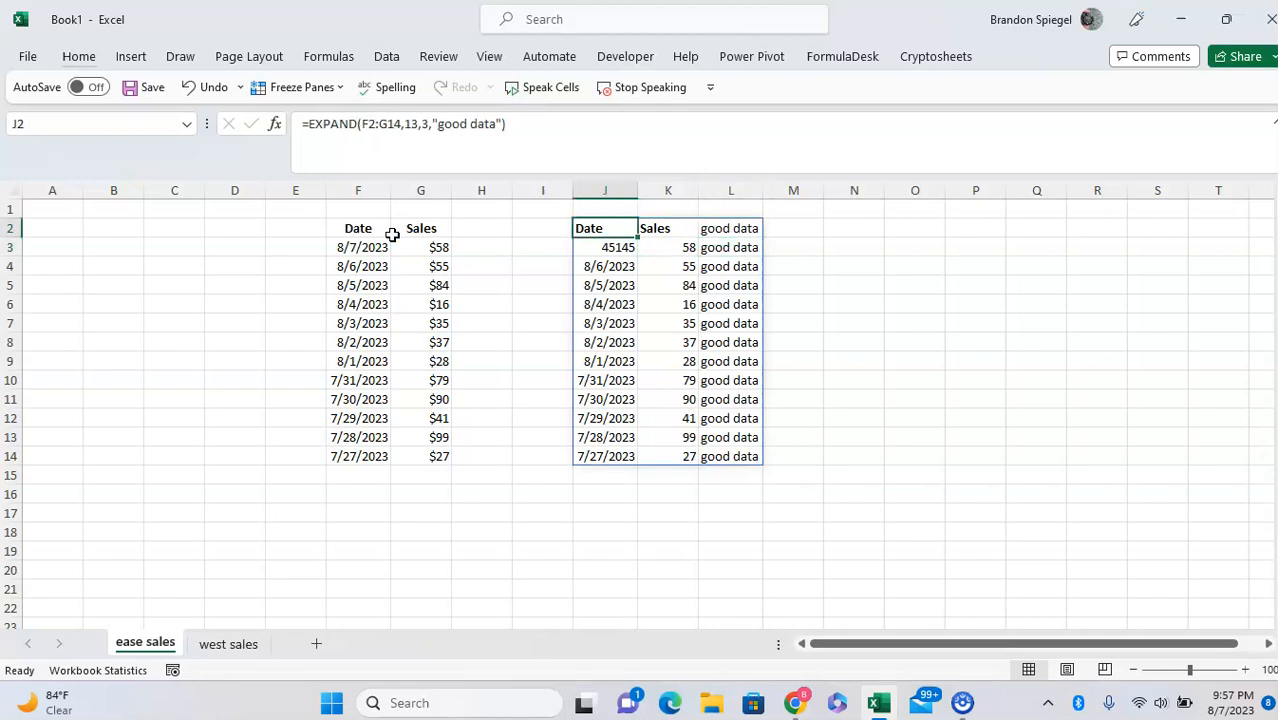